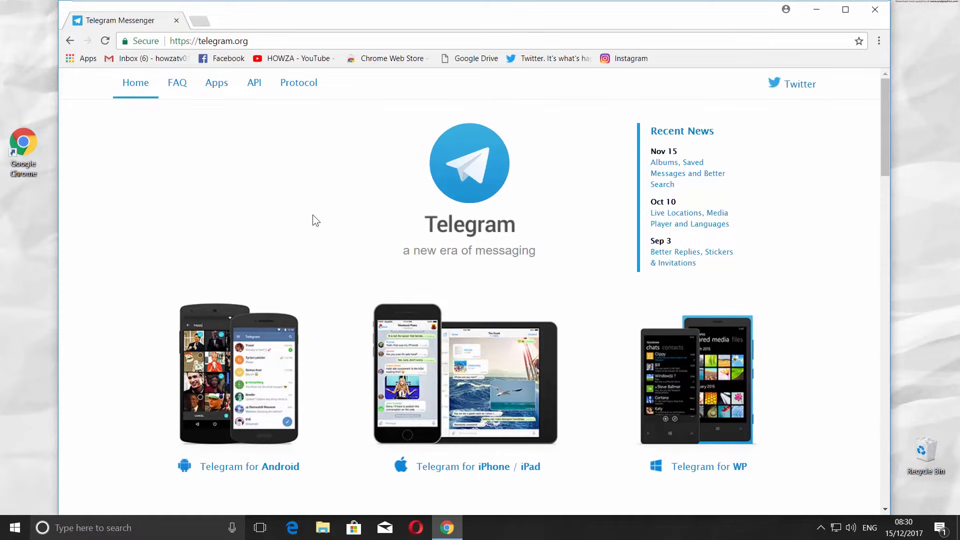
Step: Reach the 'Telegram for PC/Mac/Linux' link on telegram.org and go to desktop.telegram.org
scroll("down", 3)
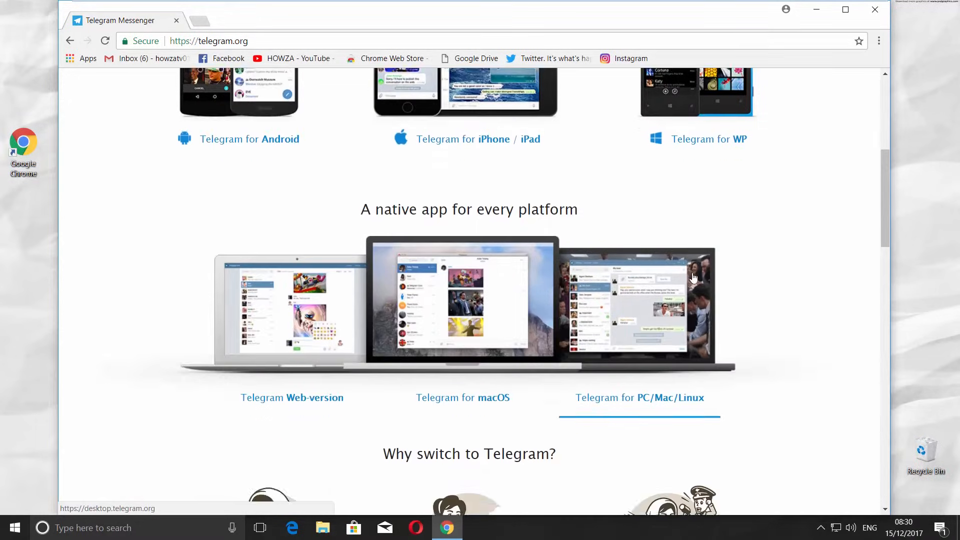
scroll("down", 3)
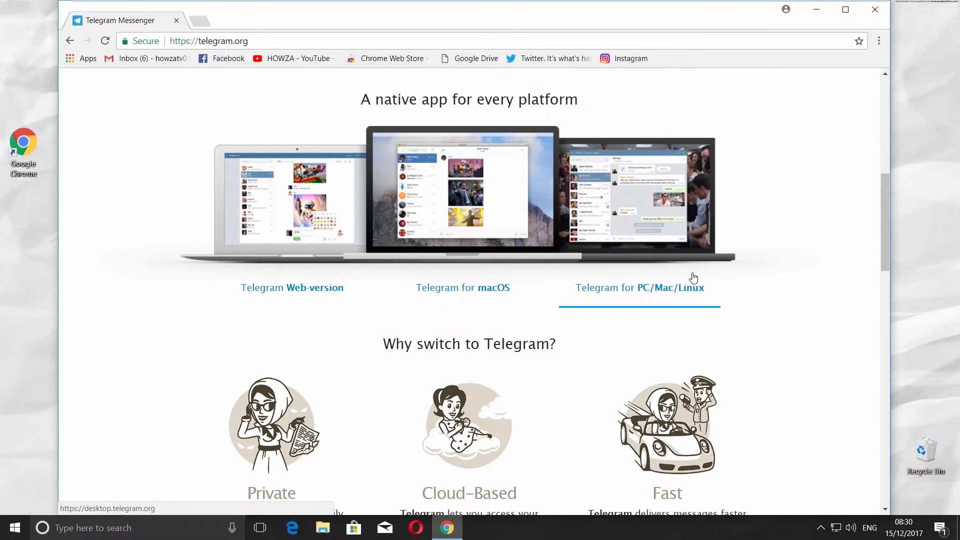
left_click(640, 288)
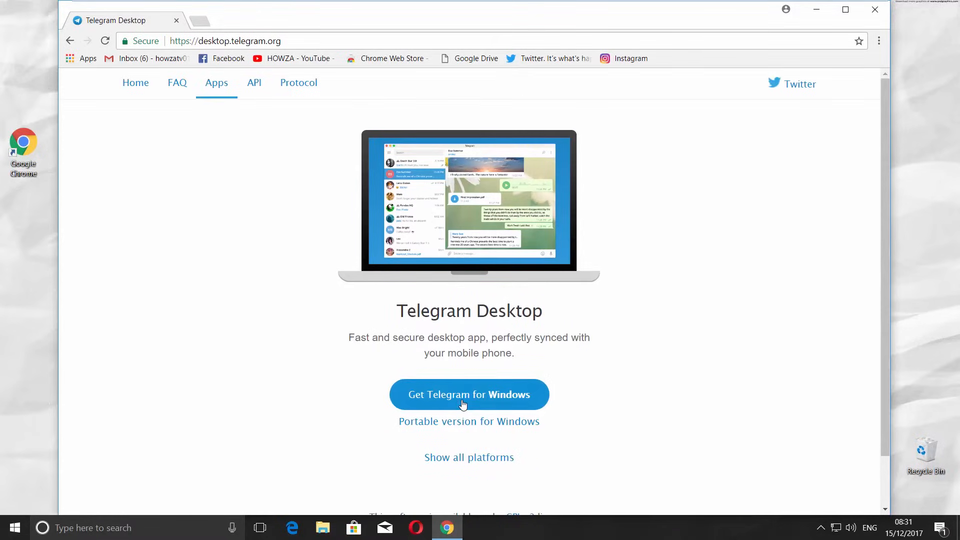
Step: Download the Windows installer via 'Get Telegram for Windows' and minimize Chrome to the desktop
left_click(469, 394)
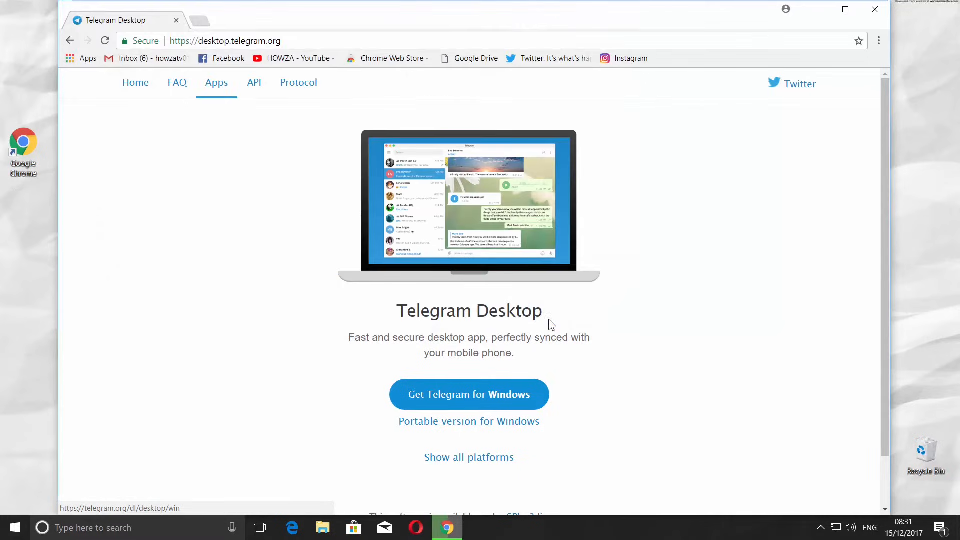
left_click(468, 395)
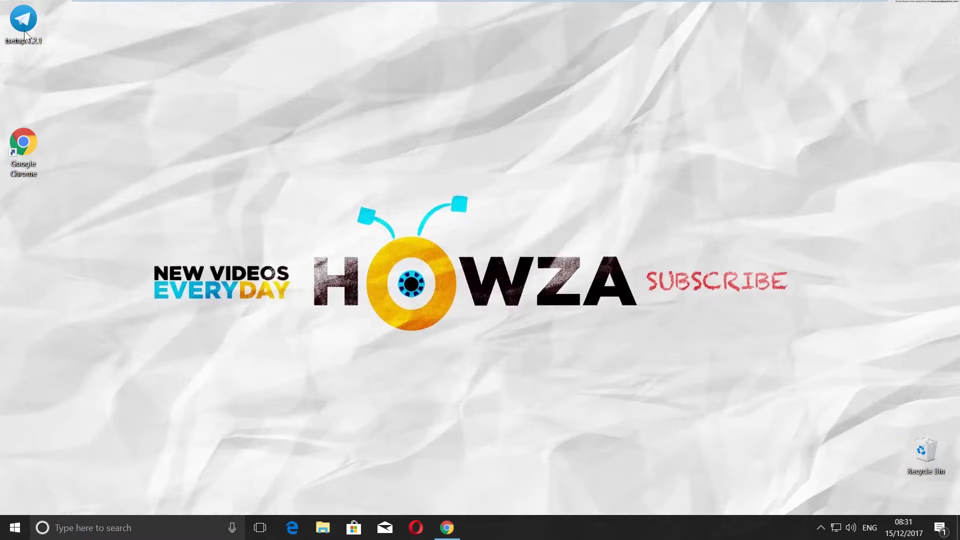
Step: Run the tsetup file in English with install folder D:\Telegram Desktop and default shortcut folder
double_click(23, 23)
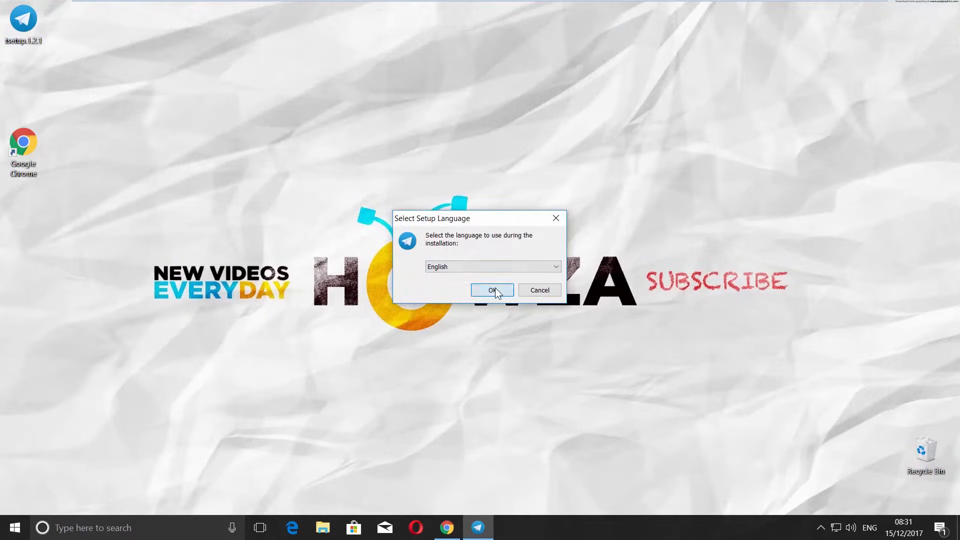
left_click(492, 290)
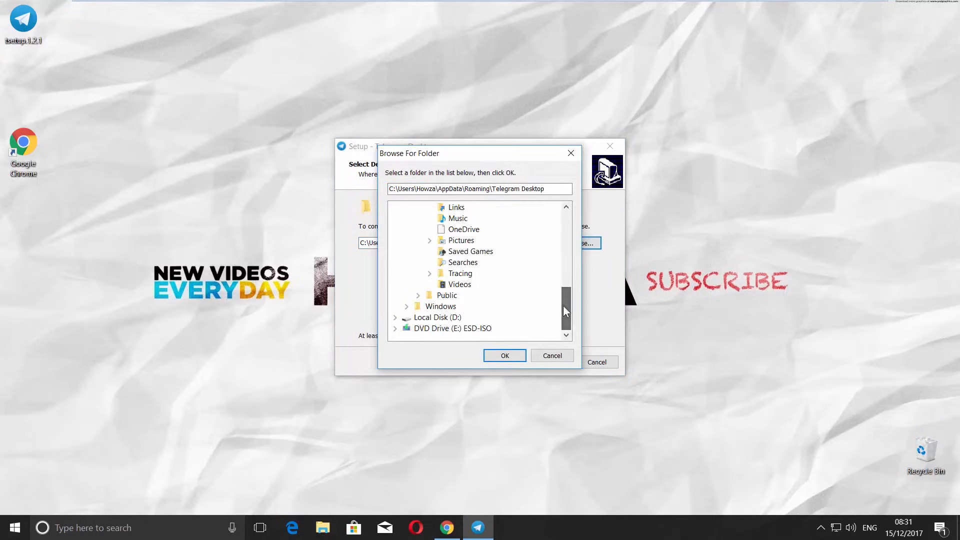
left_click(504, 355)
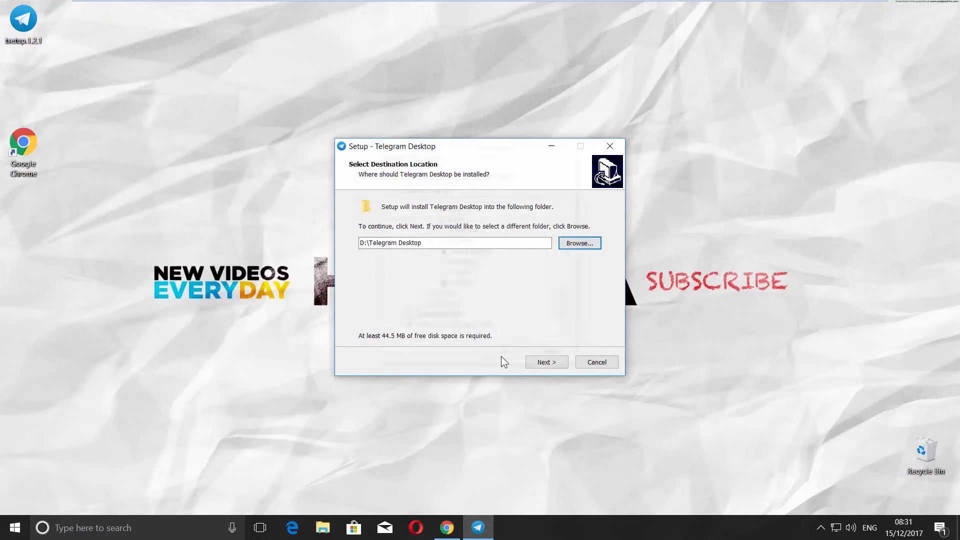
left_click(546, 362)
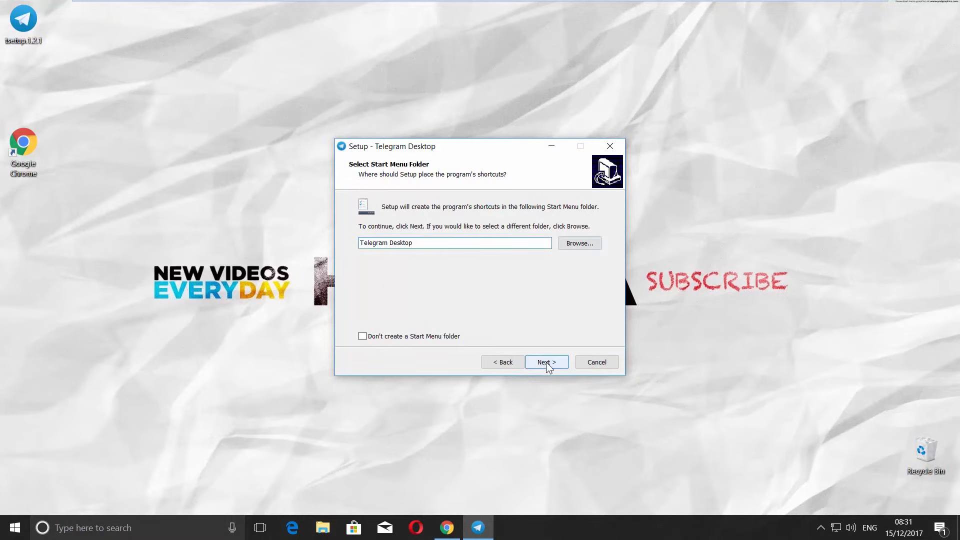
left_click(545, 362)
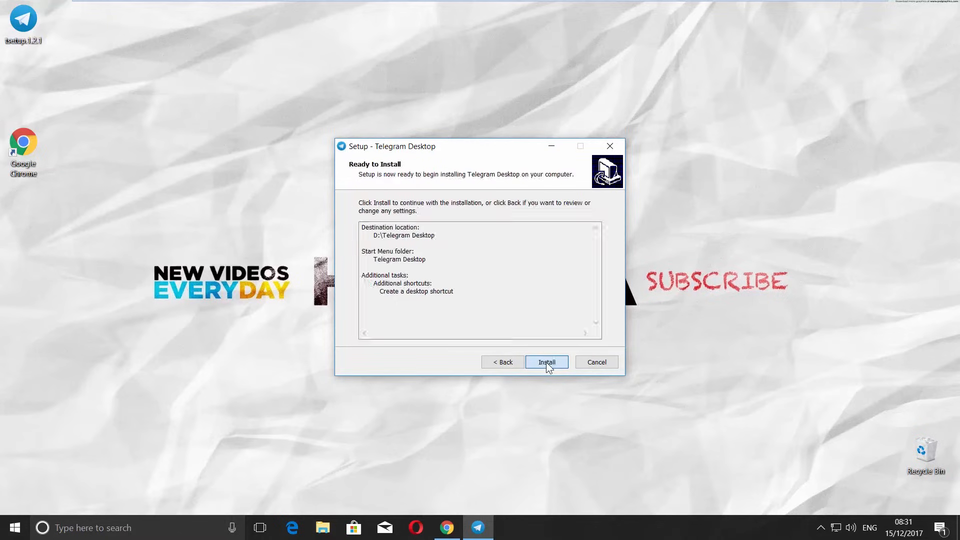
Step: Install Telegram Desktop and finish setup with Launch Telegram checked
left_click(546, 363)
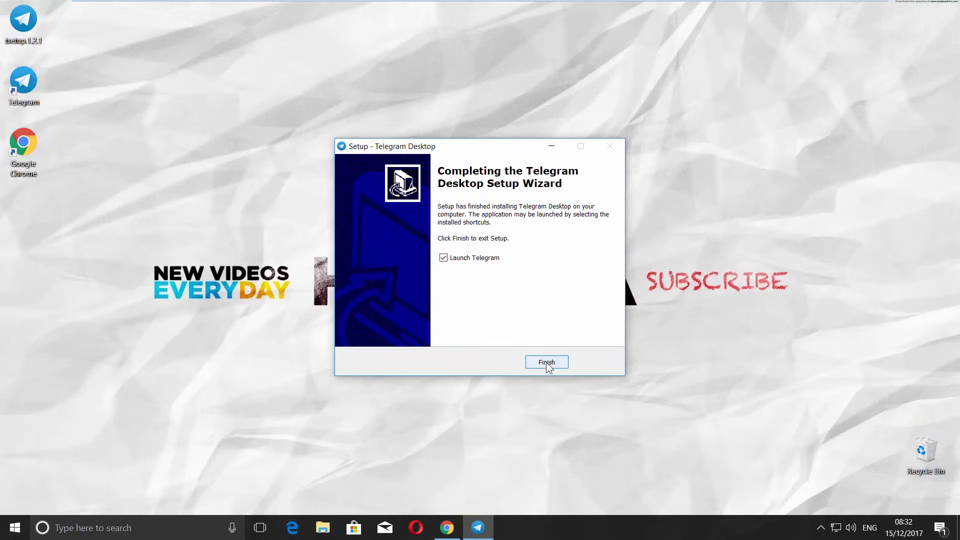
left_click(547, 362)
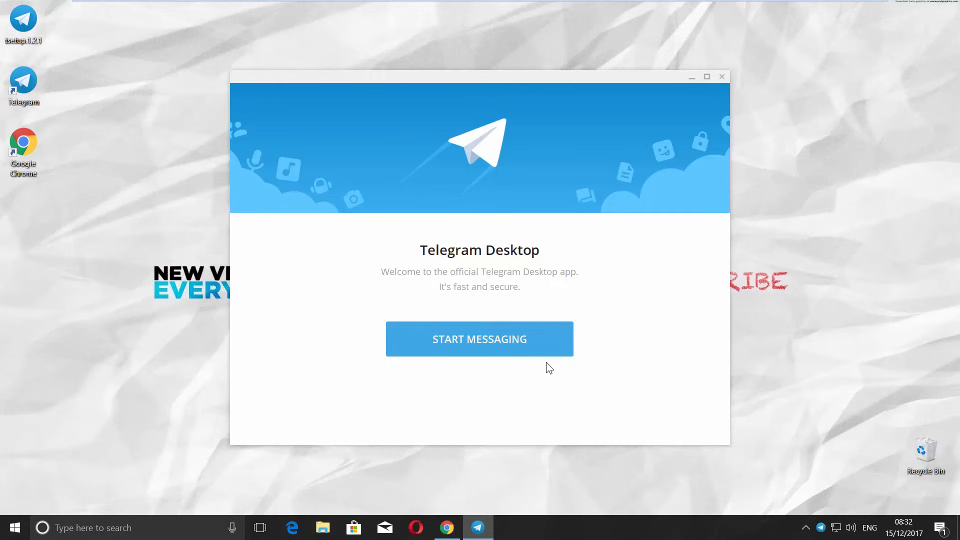
mouse_move(506, 346)
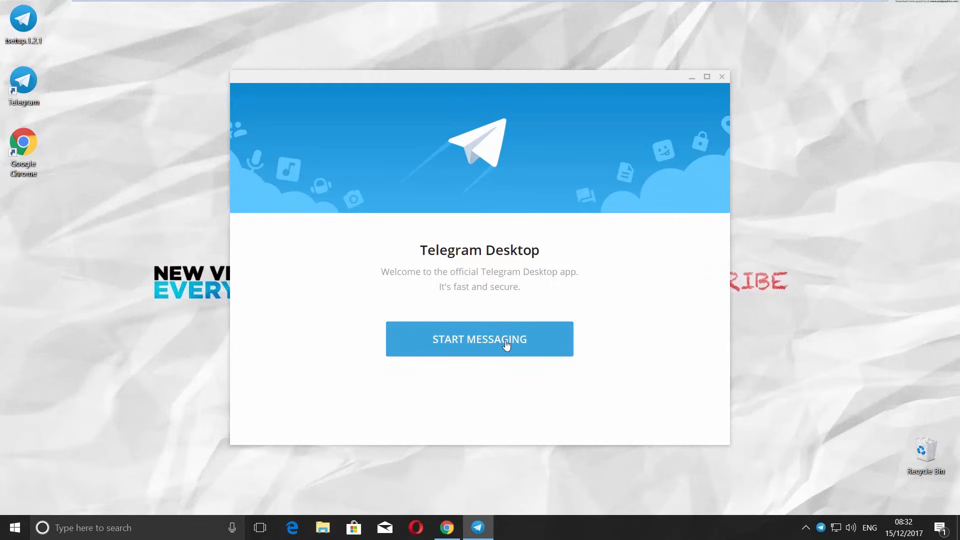
Step: Start messaging, submit the phone number and activation code to reach the Your Info form
left_click(479, 339)
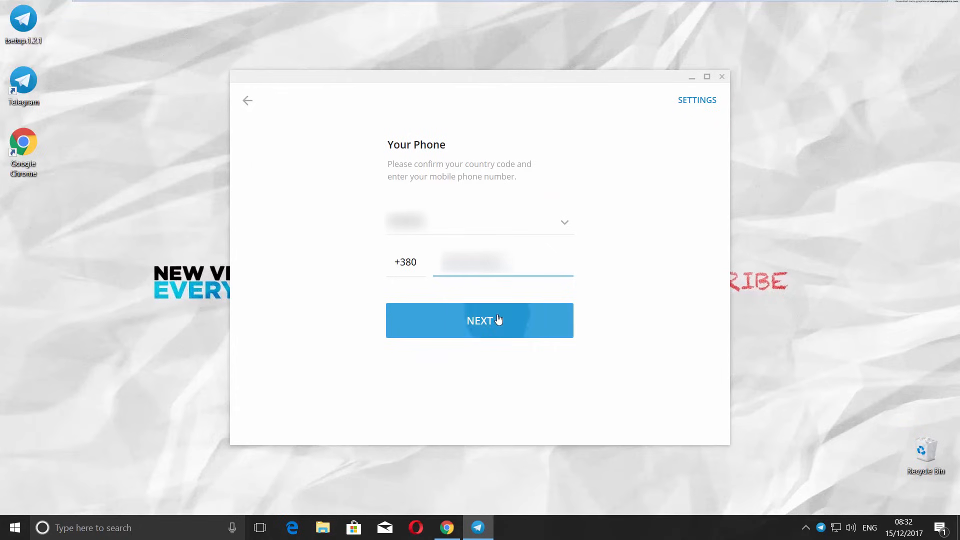
left_click(479, 320)
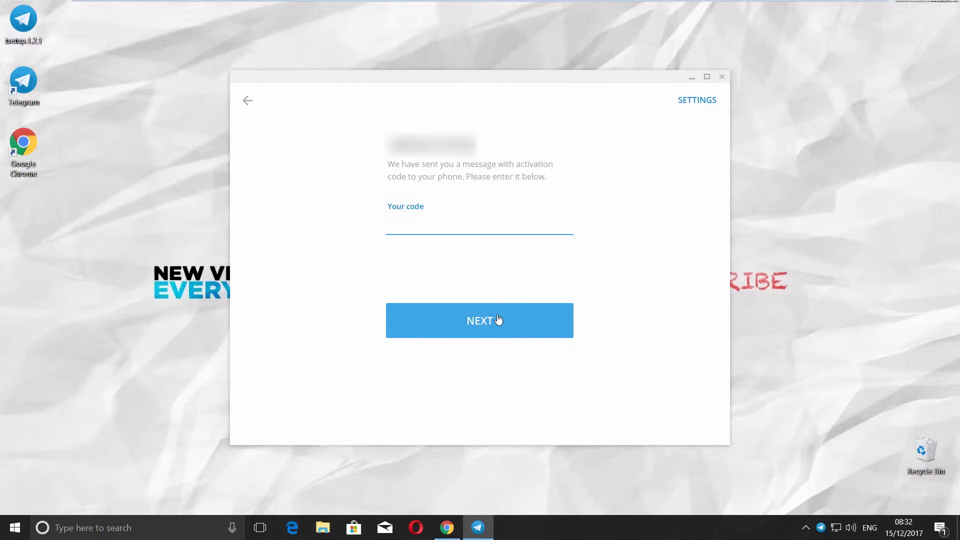
type("25")
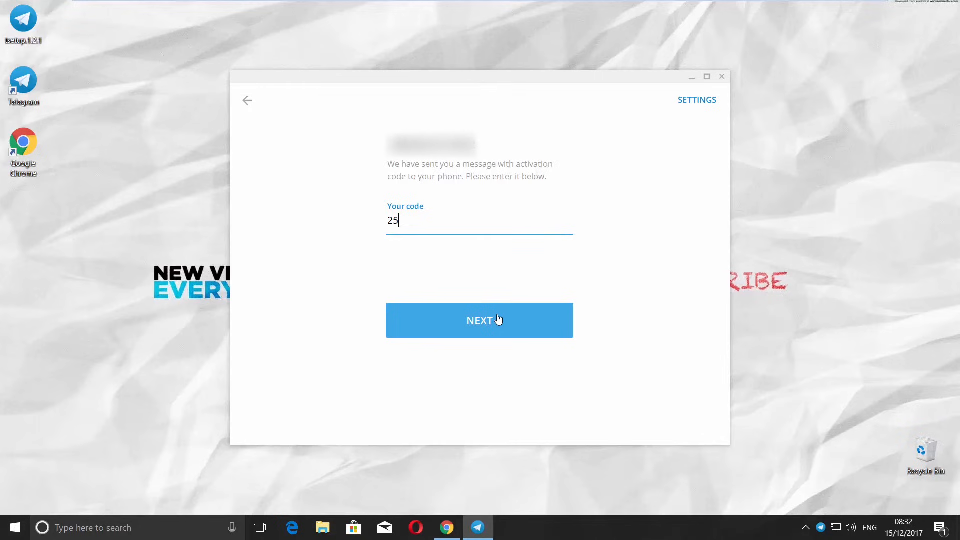
left_click(479, 320)
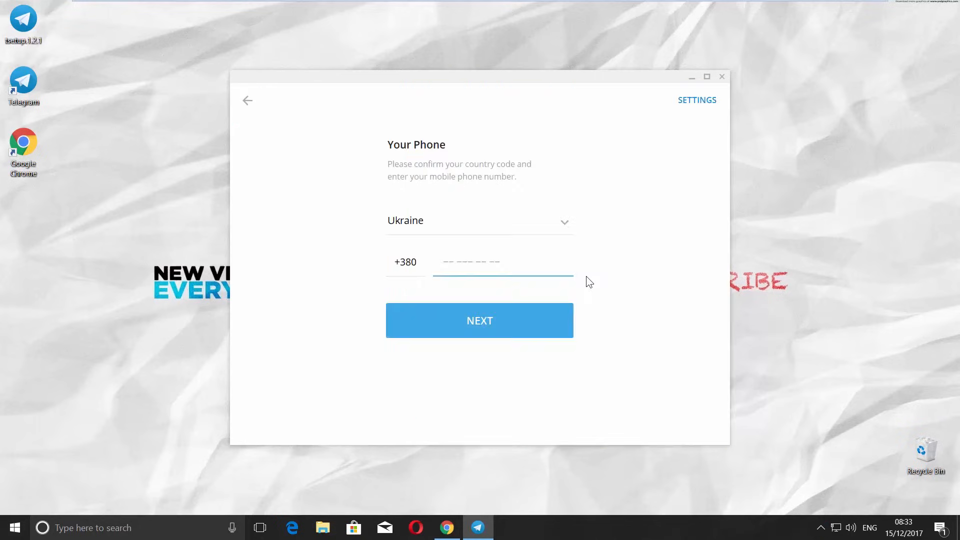
left_click(479, 320)
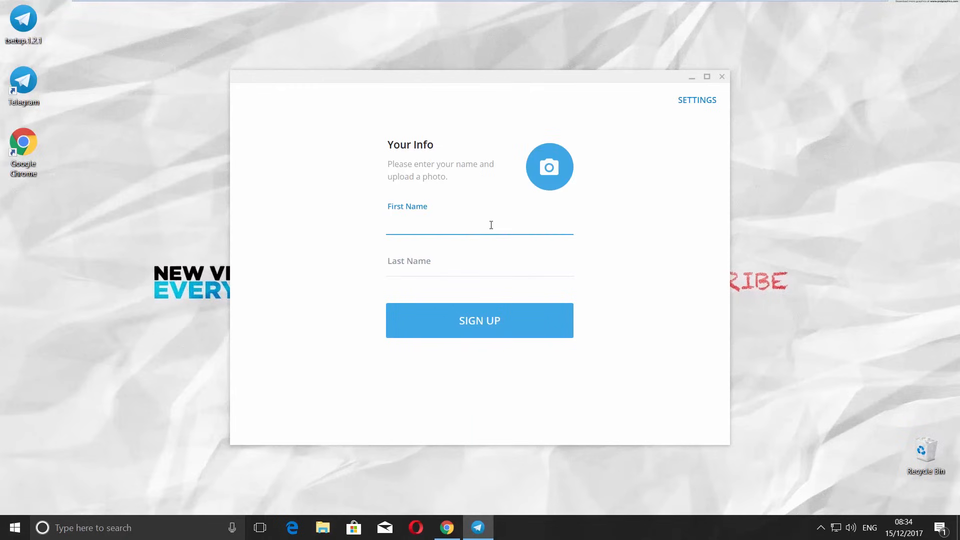
left_click(479, 222)
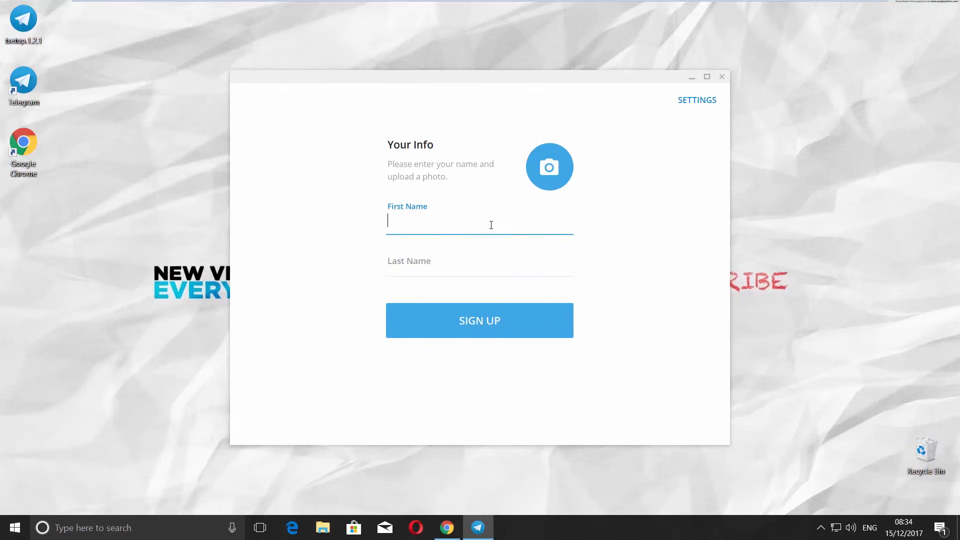
mouse_move(499, 331)
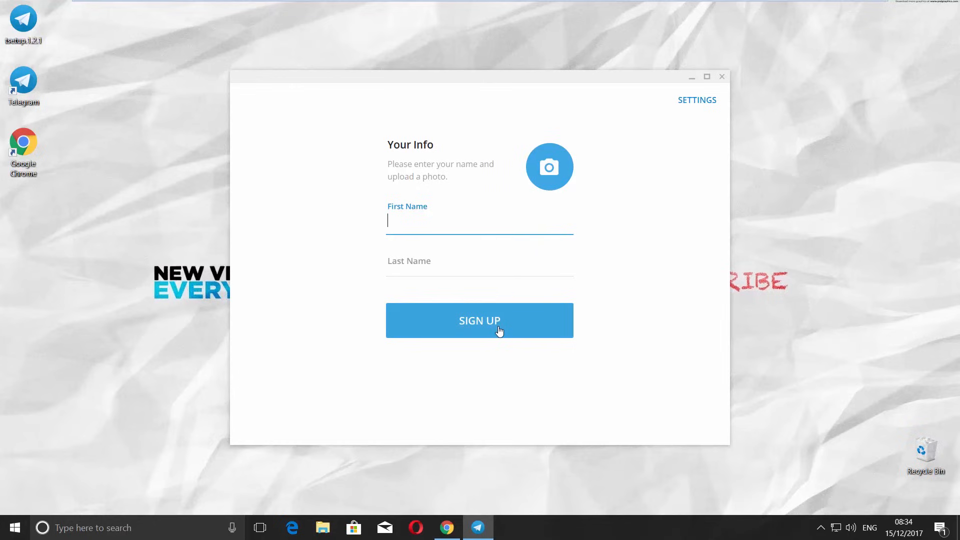